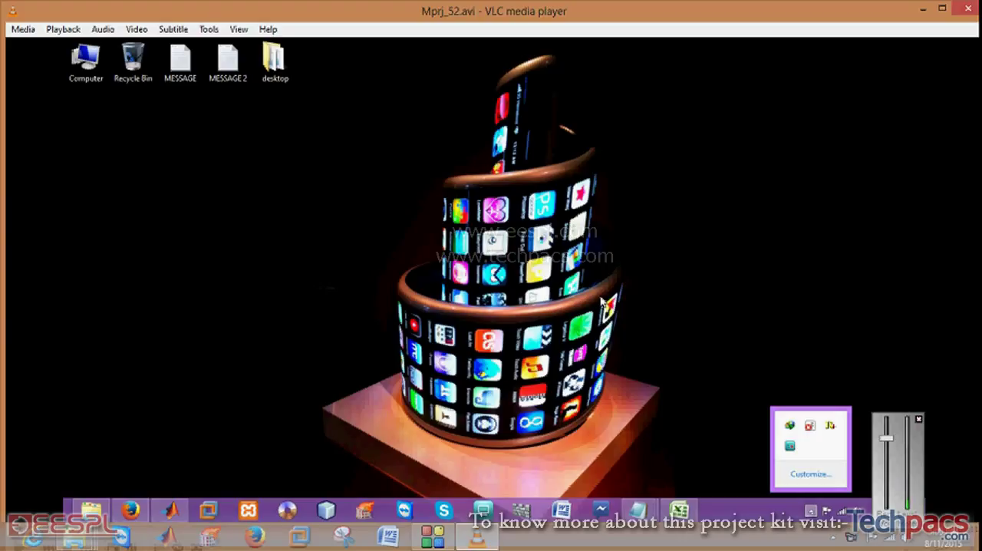
mouse_move(735, 408)
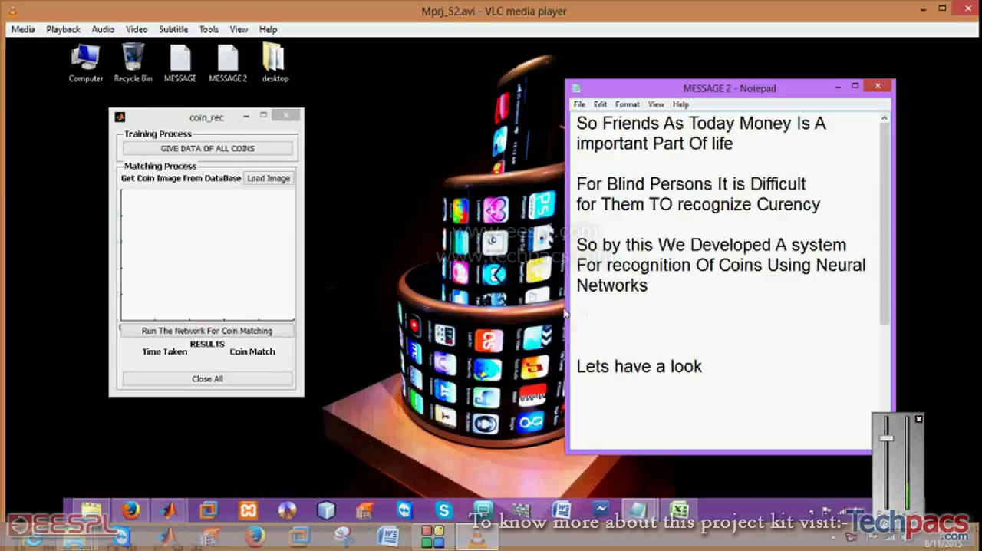
click(207, 148)
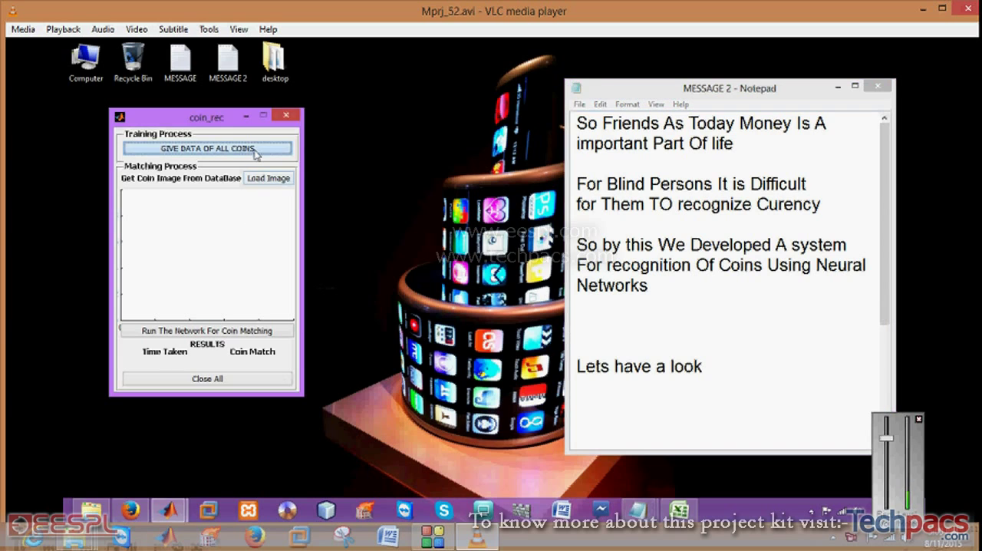
click(206, 147)
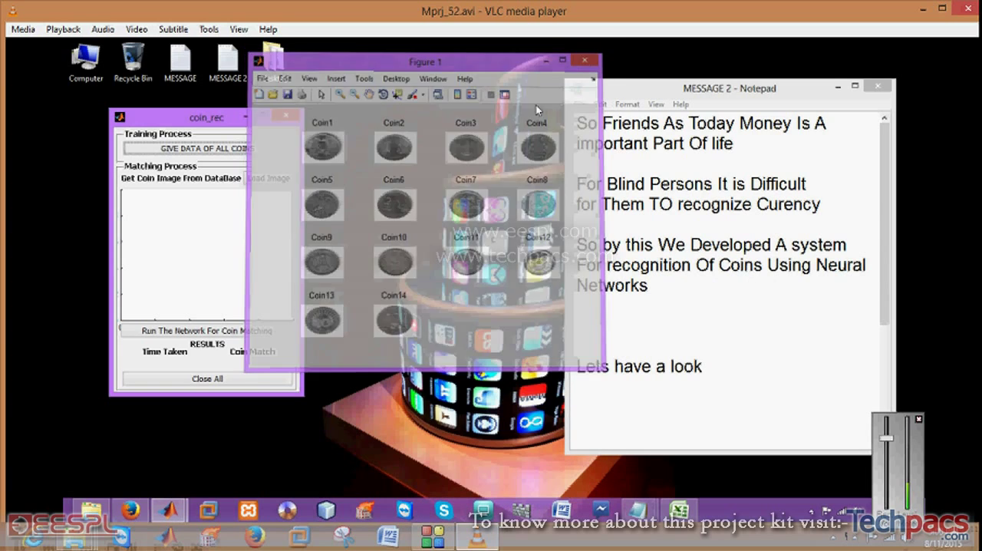
click(585, 60)
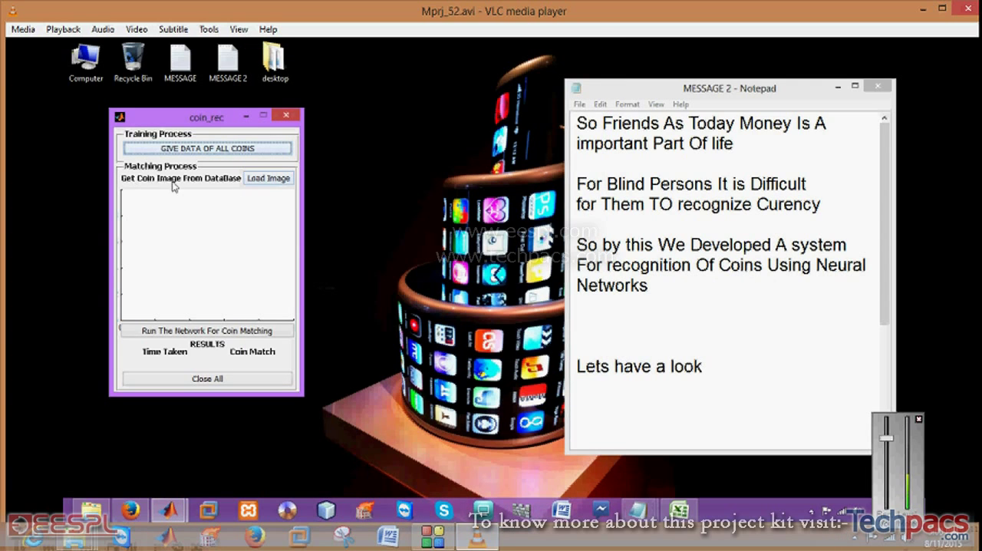
Load a two-rupee coin image from the database and run the network for coin matching
click(268, 178)
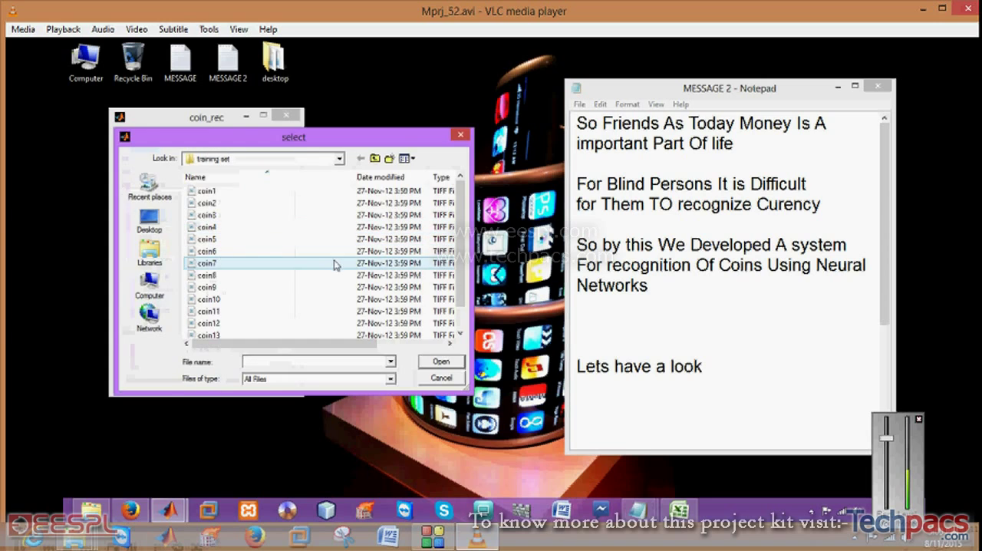
click(406, 158)
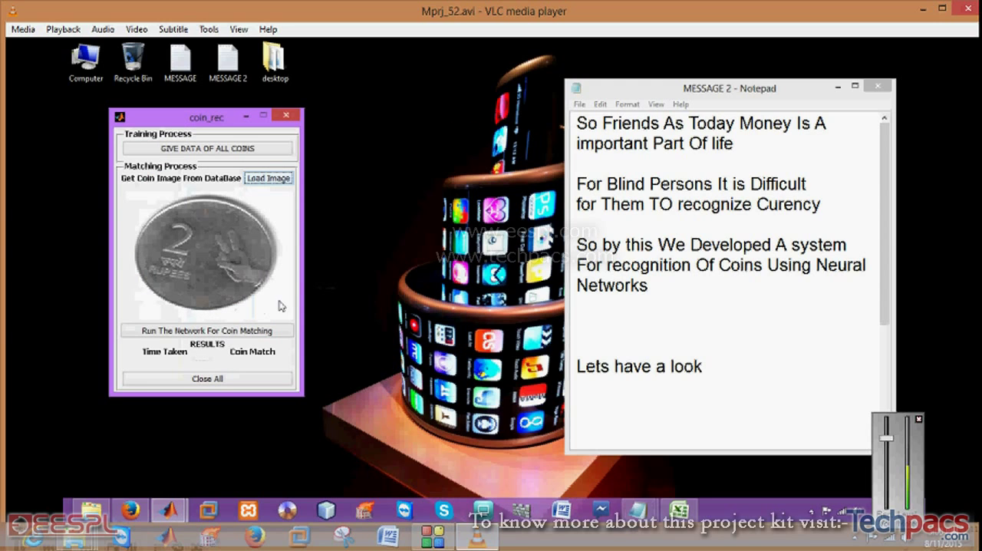
click(206, 330)
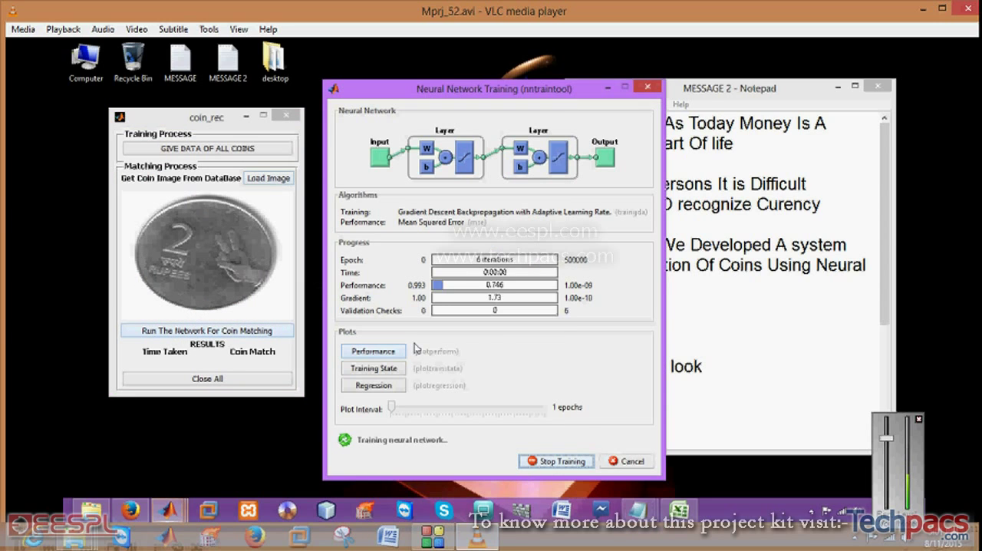